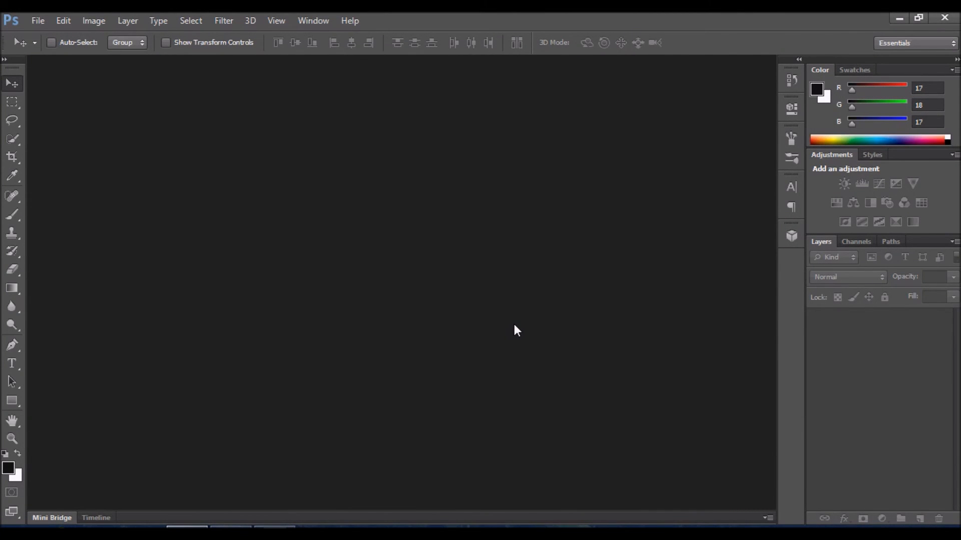
pyautogui.moveTo(499, 319)
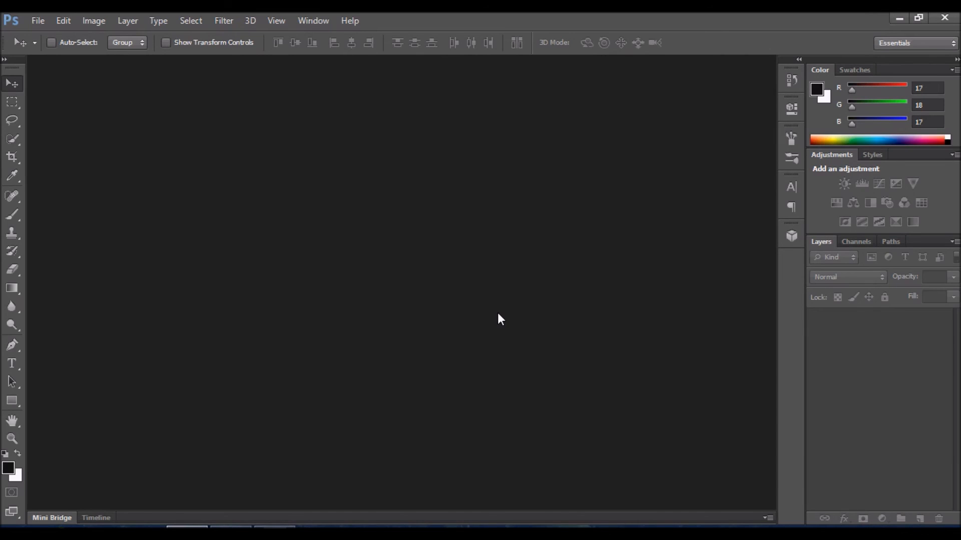
# Step: Create a new 940×720 px, 72 ppi document with a white background via File > New
pyautogui.click(37, 20)
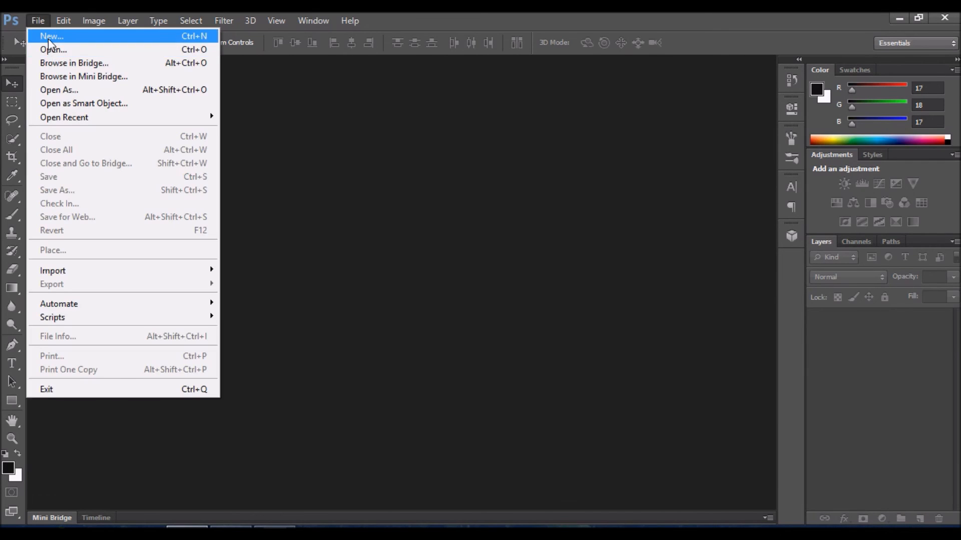
pyautogui.click(51, 36)
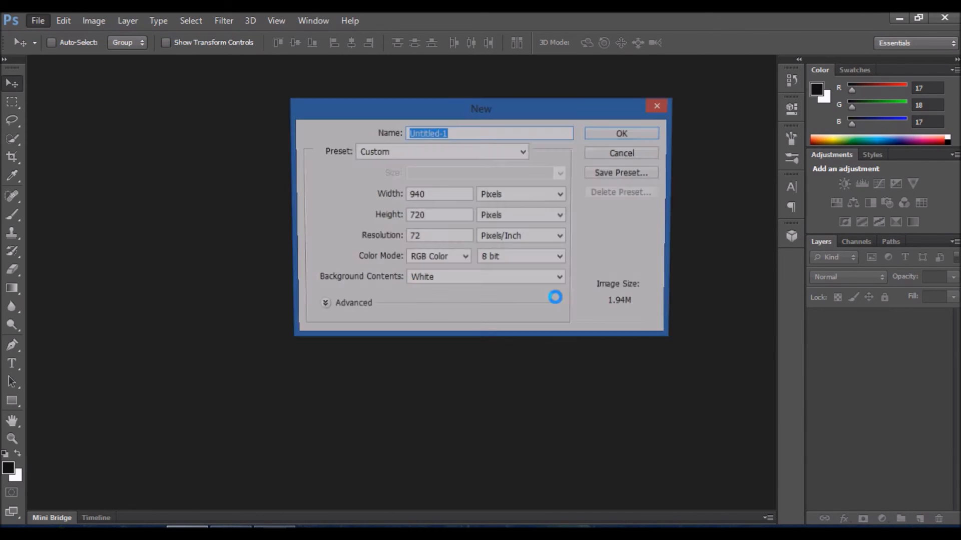
pyautogui.click(621, 133)
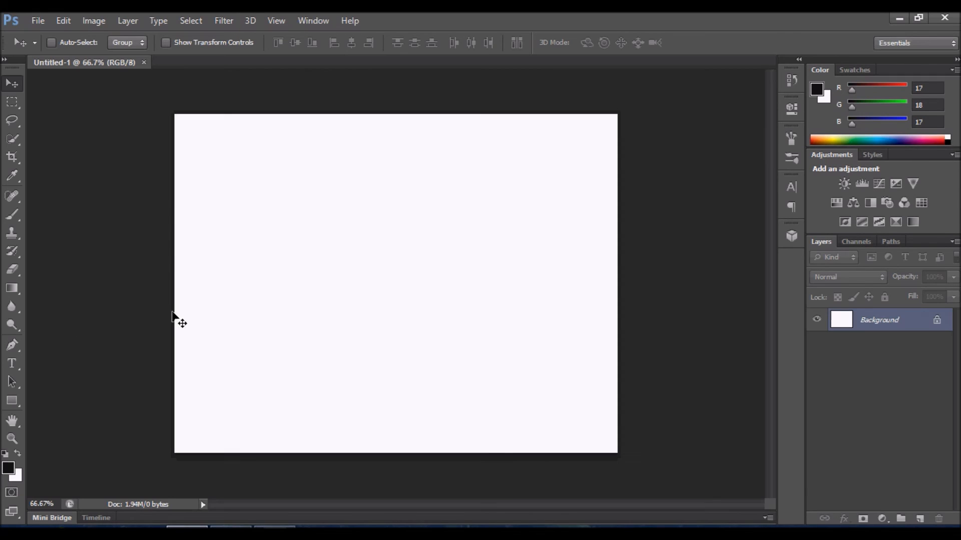
# Step: Type MOUNTAINS on a new type layer in Impact and select the word to enlarge it to about 300 pt
pyautogui.click(11, 362)
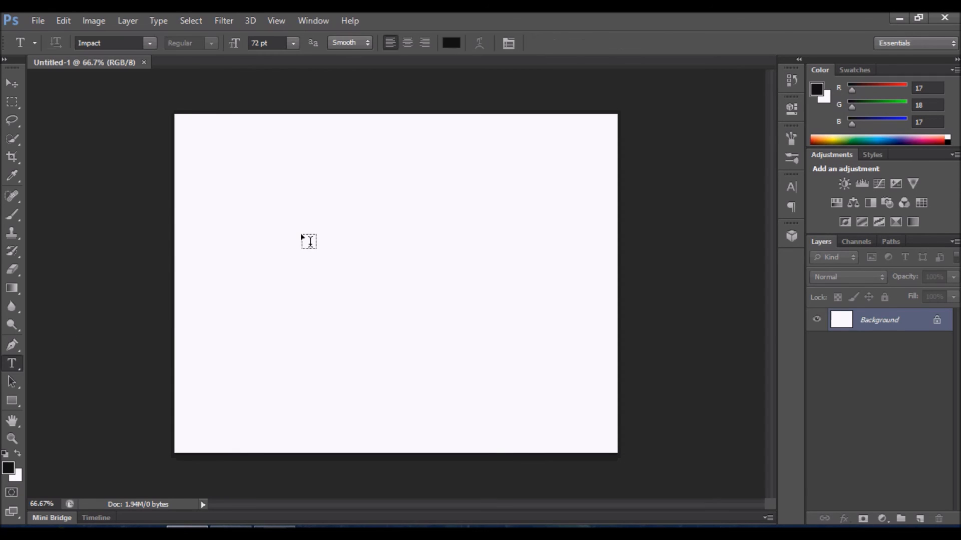
pyautogui.click(308, 242)
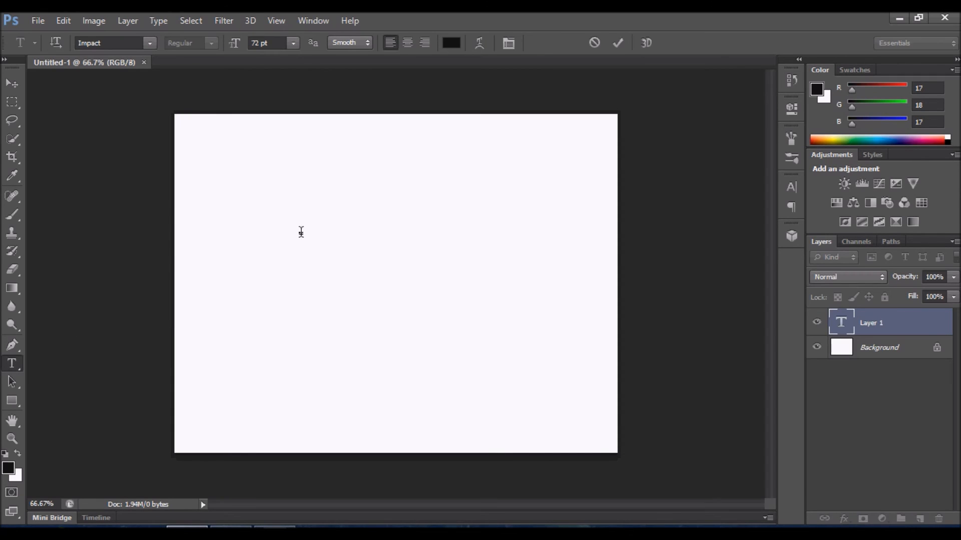
pyautogui.write('MO')
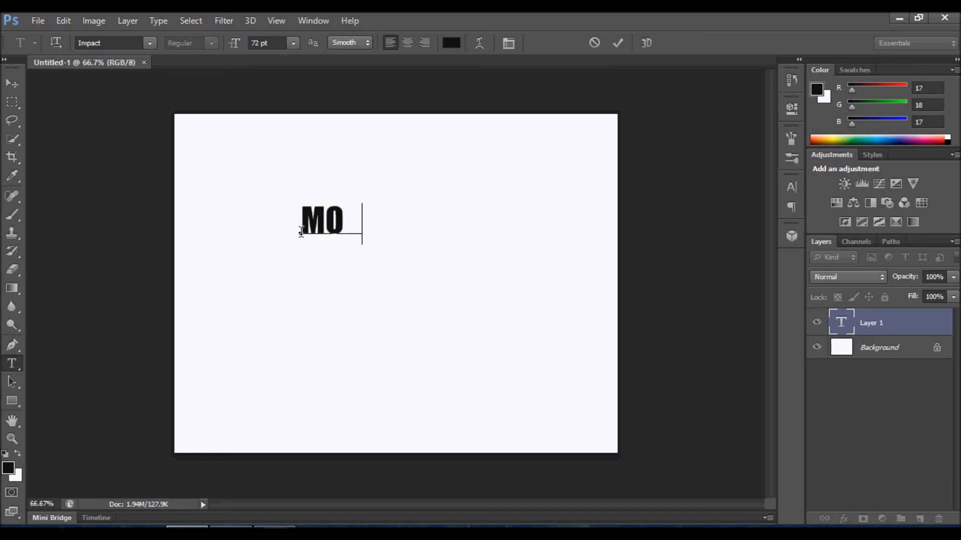
pyautogui.write('UNTAI')
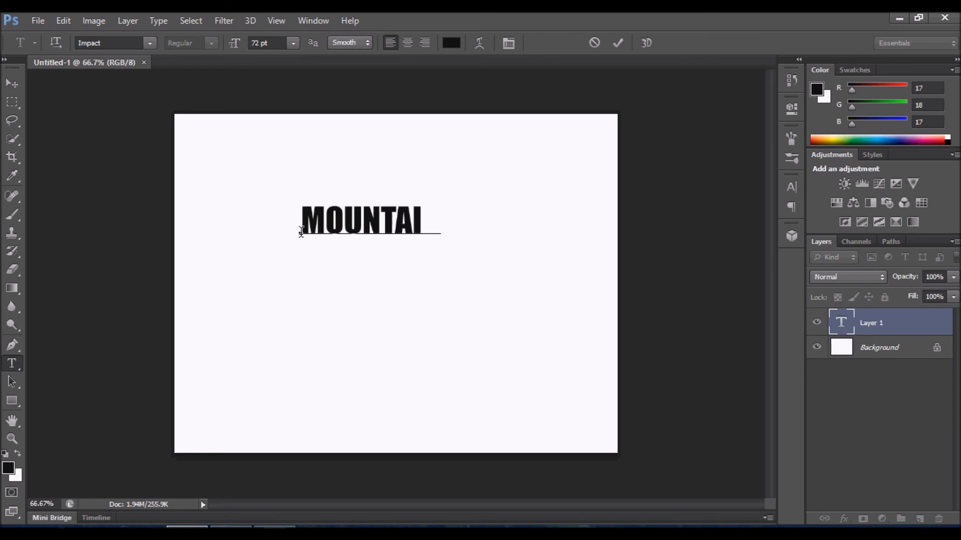
pyautogui.write('NS')
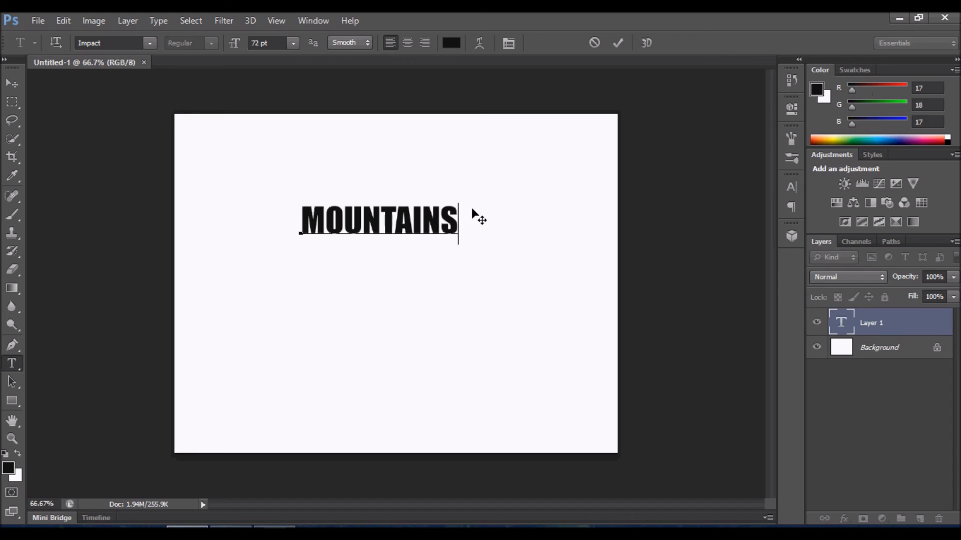
pyautogui.doubleClick(378, 221)
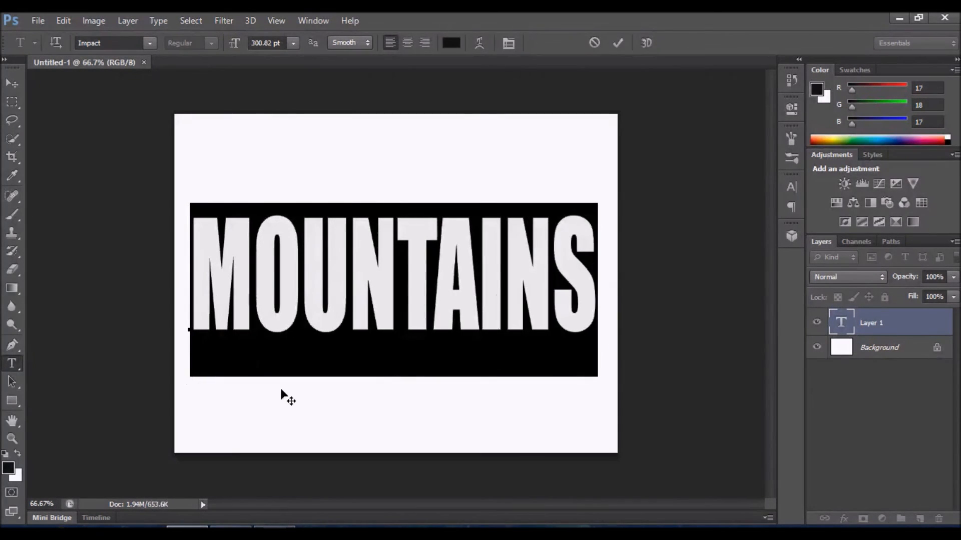
pyautogui.moveTo(563, 404)
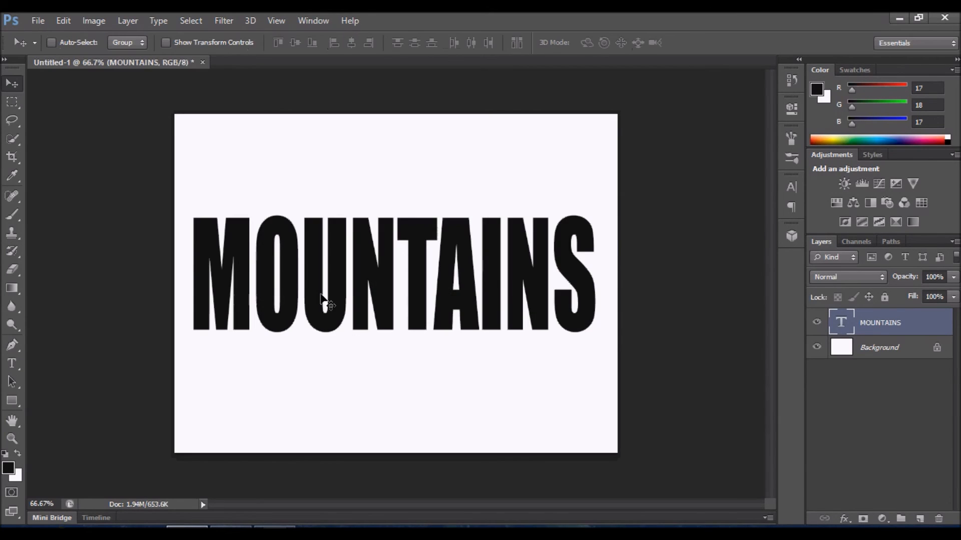
pyautogui.moveTo(312, 309)
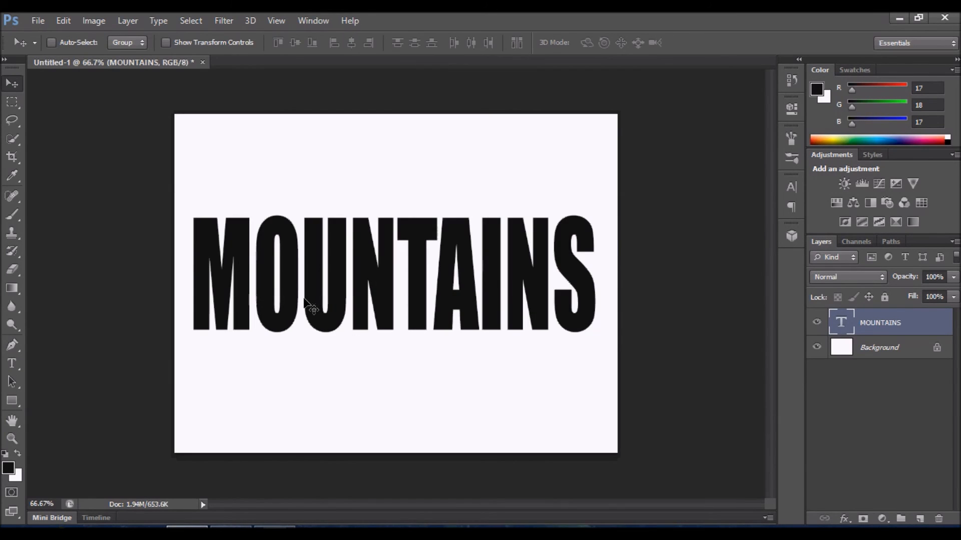
pyautogui.moveTo(579, 321)
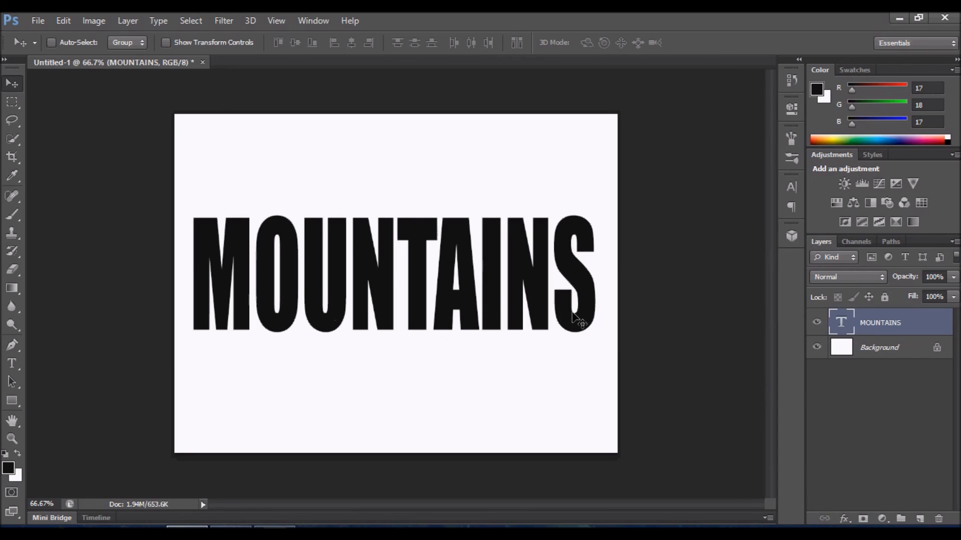
pyautogui.moveTo(395, 277)
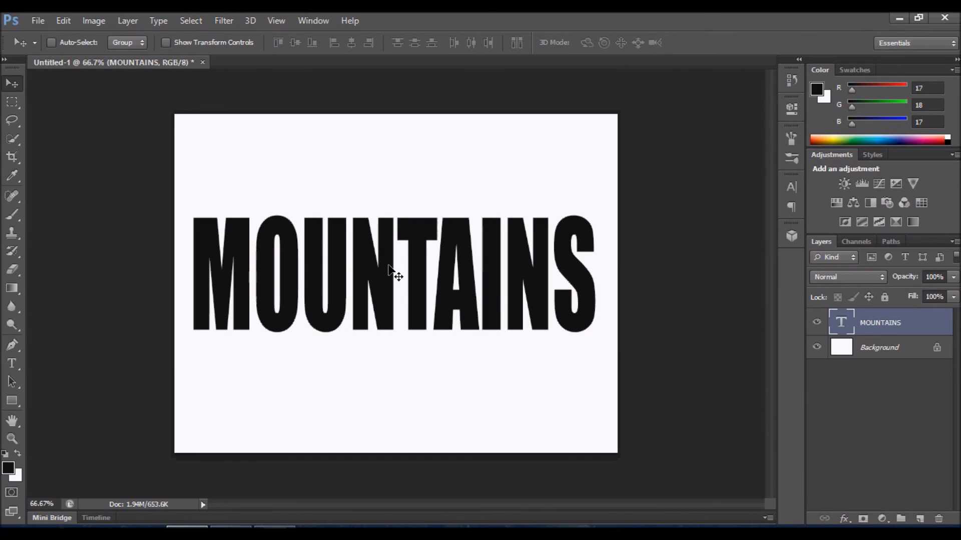
pyautogui.moveTo(386, 316)
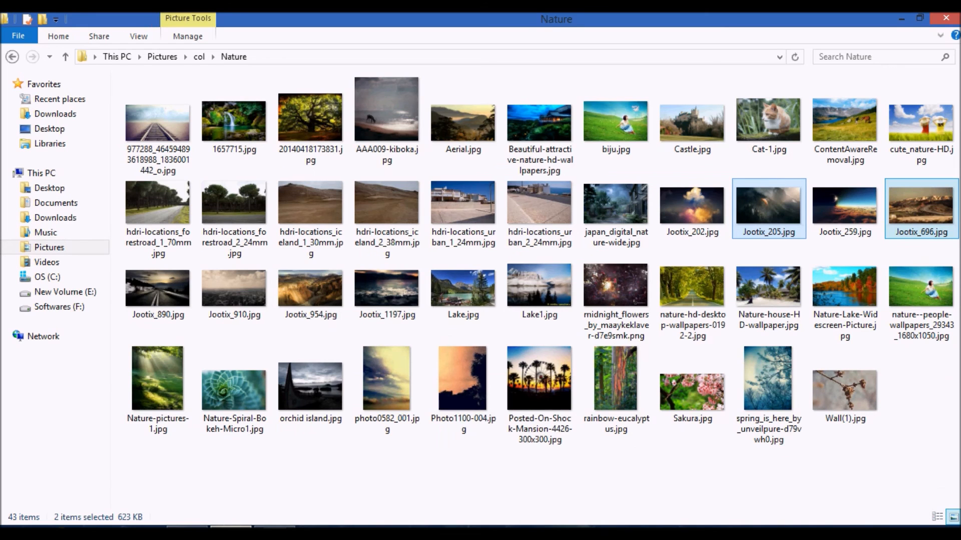
# Step: Select Jootix_205.jpg and Ctrl-select Jootix_696.jpg together in the Nature folder
pyautogui.click(768, 288)
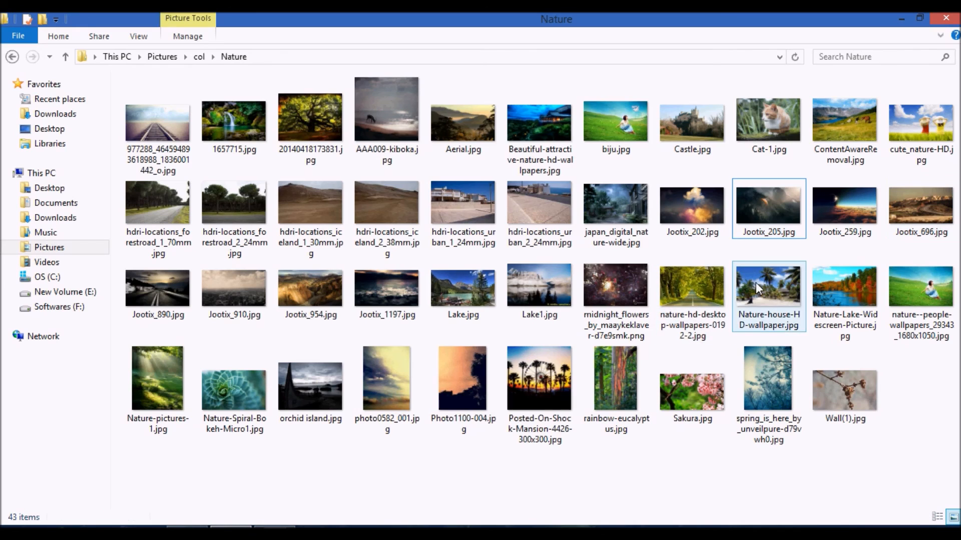
pyautogui.click(767, 208)
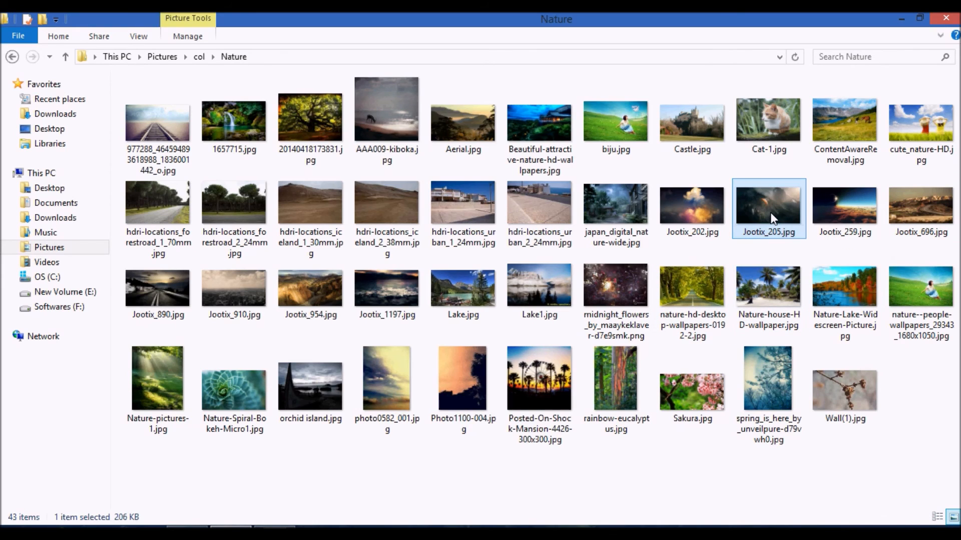
pyautogui.moveTo(921, 208)
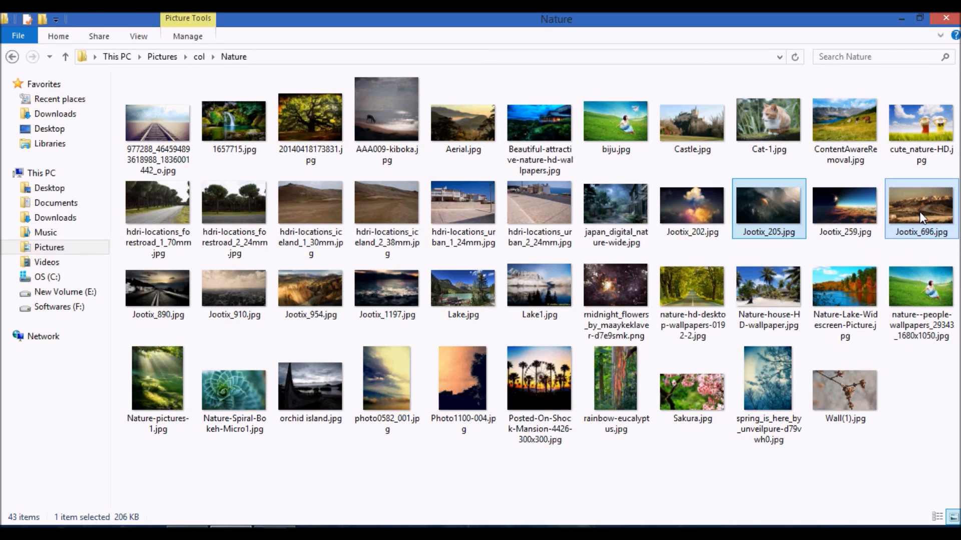
pyautogui.click(769, 208)
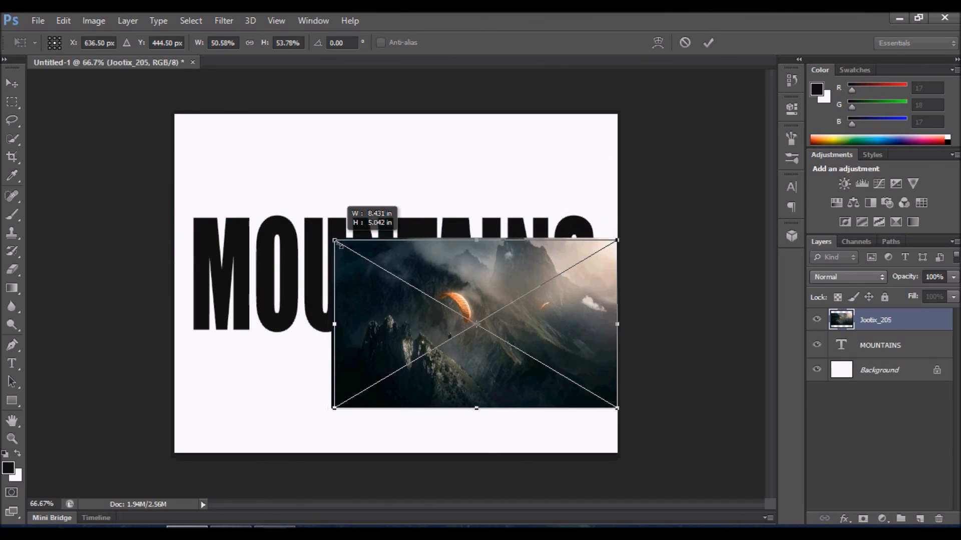
# Step: Resize Jootix_205 over the left letters and Jootix_696 over the right half of the word
pyautogui.moveTo(474, 324); pyautogui.dragTo(346, 292)
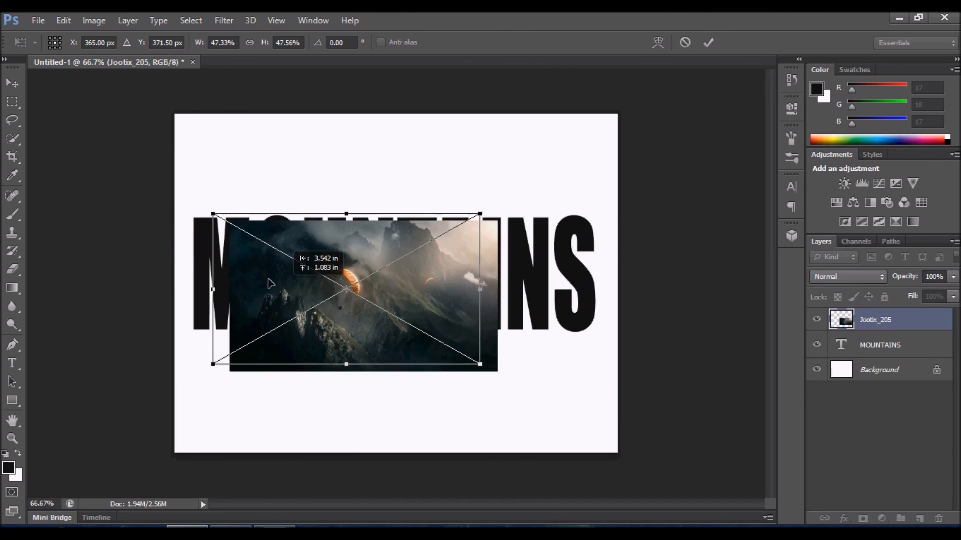
pyautogui.moveTo(346, 289); pyautogui.dragTo(313, 277)
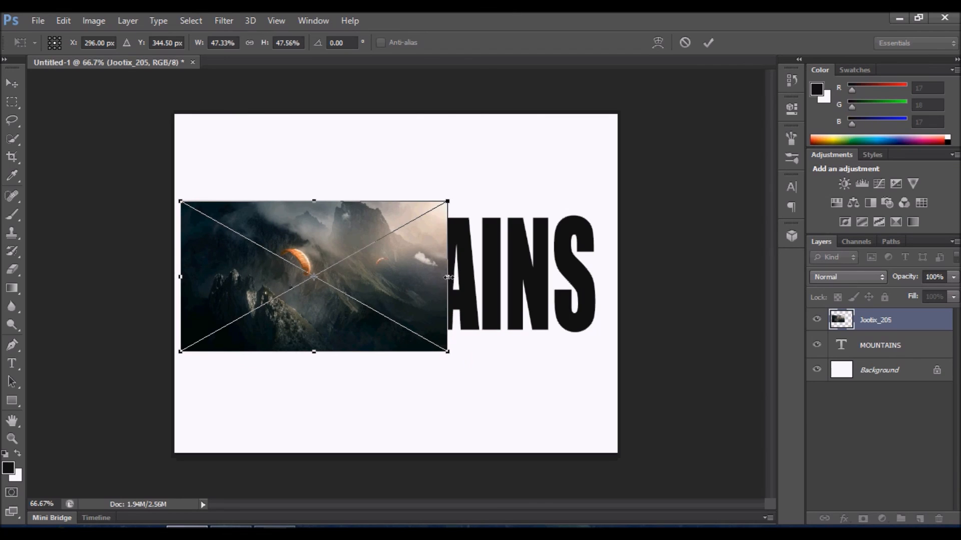
pyautogui.moveTo(448, 276); pyautogui.dragTo(406, 276)
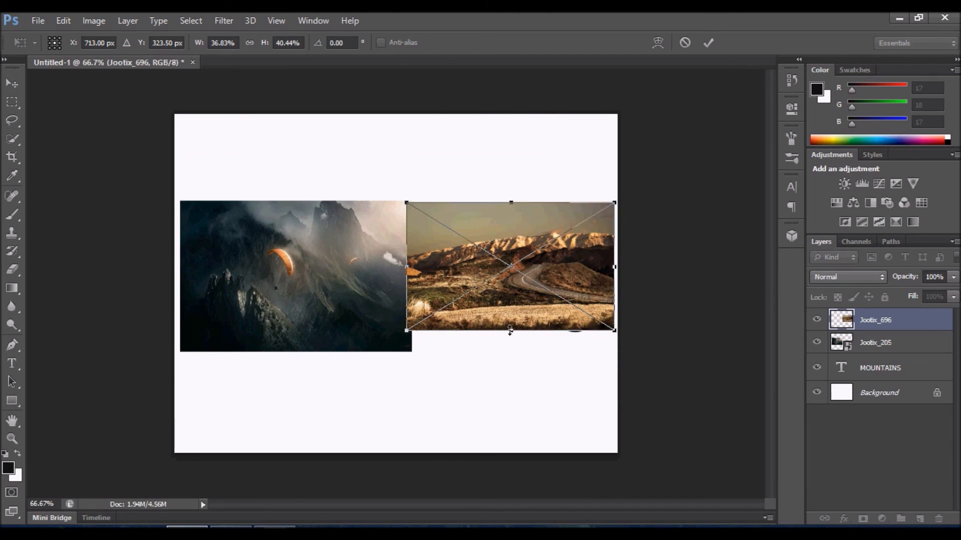
pyautogui.moveTo(511, 331); pyautogui.dragTo(510, 350)
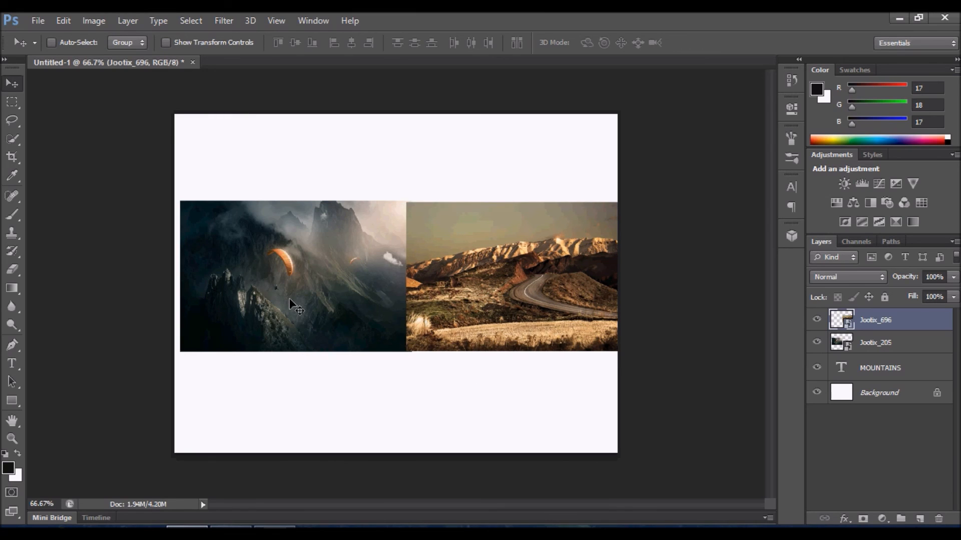
pyautogui.moveTo(581, 347)
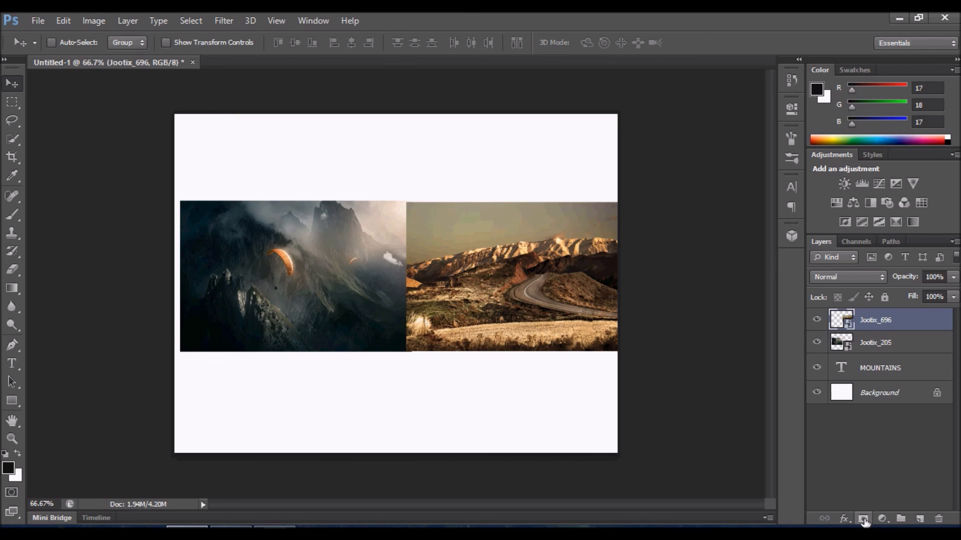
pyautogui.moveTo(864, 517)
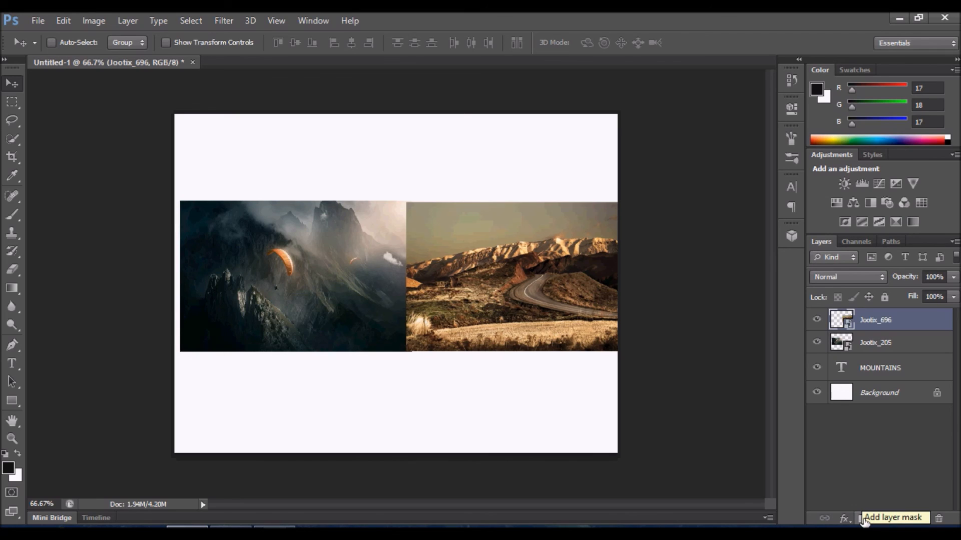
# Step: Add a layer mask to Jootix_696 and choose a soft 95 px brush
pyautogui.click(863, 518)
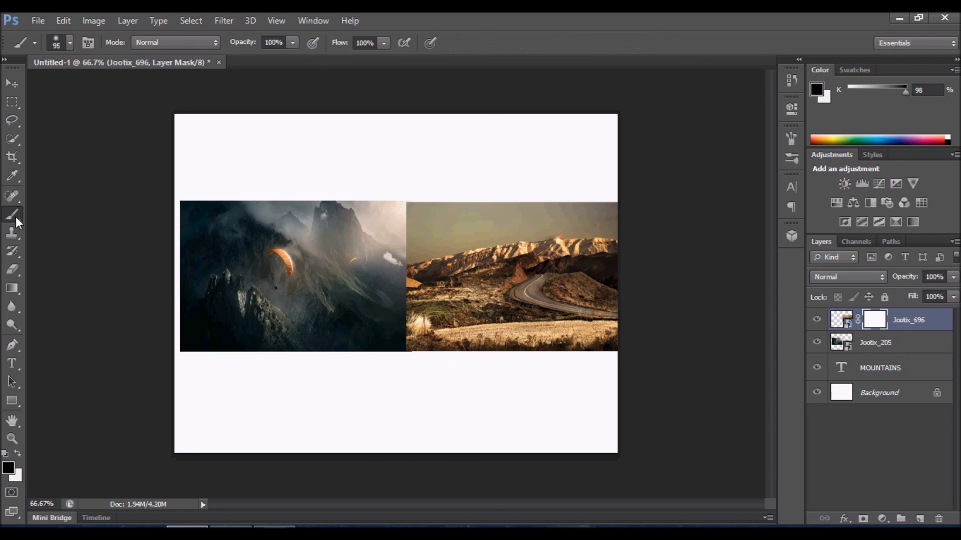
pyautogui.click(69, 42)
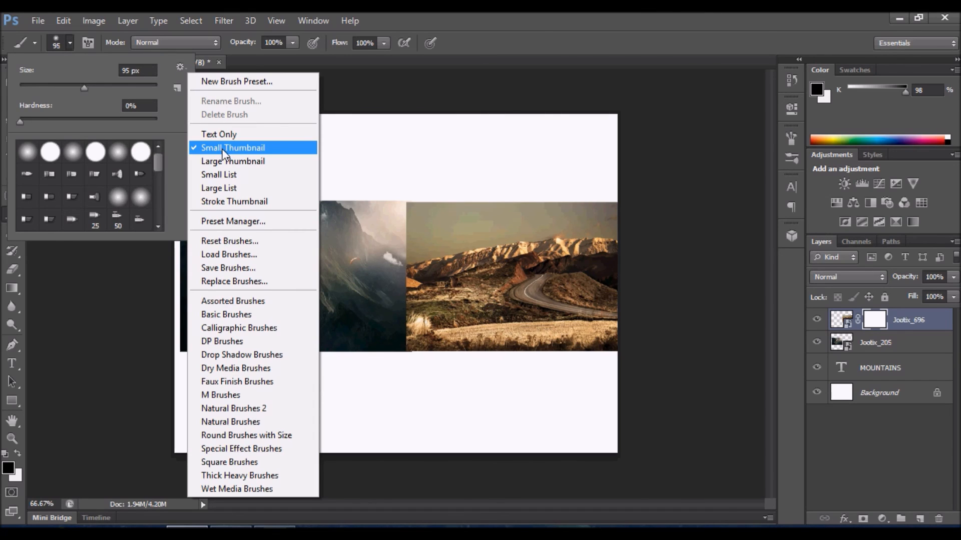
pyautogui.click(233, 148)
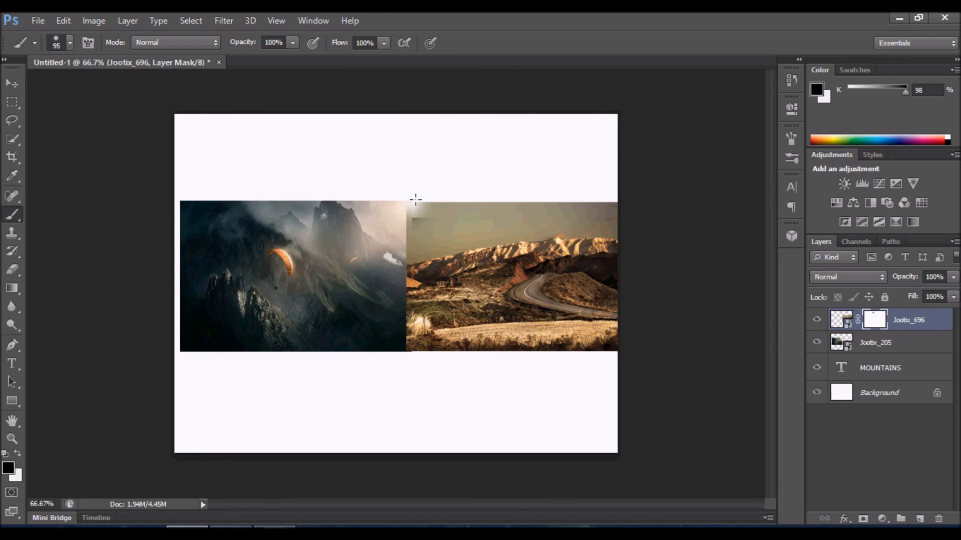
# Step: Paint black on the mask to fade the road photo's top and edges so letters show through
pyautogui.moveTo(413, 205); pyautogui.dragTo(517, 205)
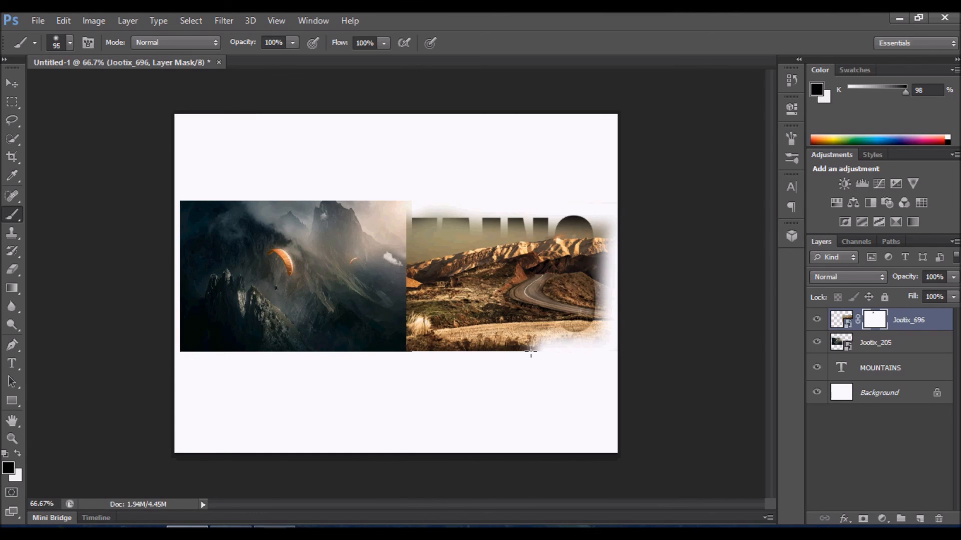
pyautogui.moveTo(530, 353); pyautogui.dragTo(410, 340)
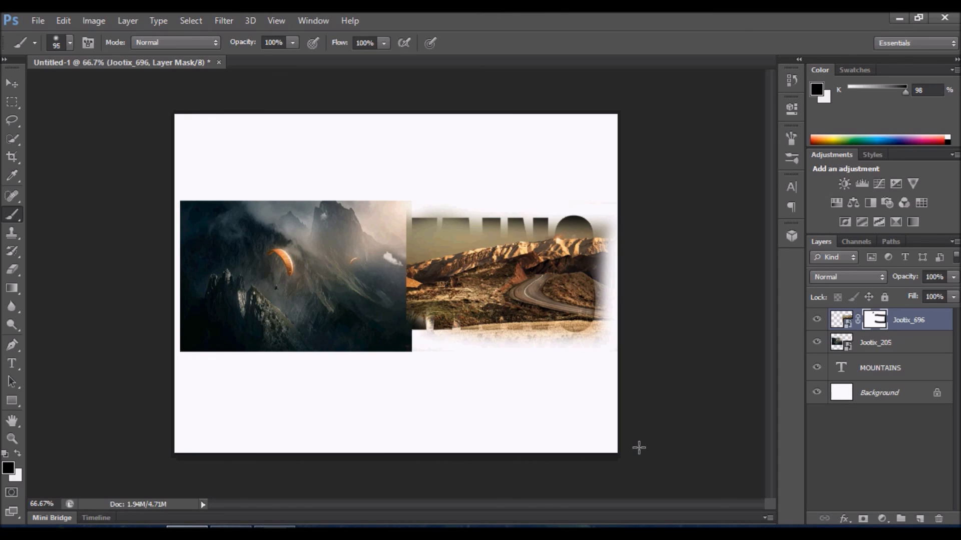
pyautogui.click(876, 343)
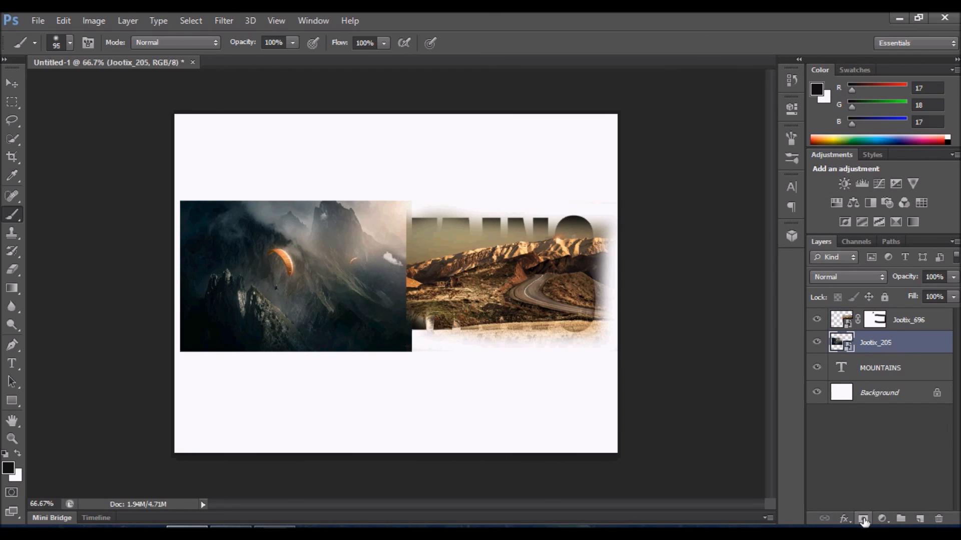
# Step: Add a layer mask to Jootix_205 and paint its top and edges away around the letters
pyautogui.click(863, 519)
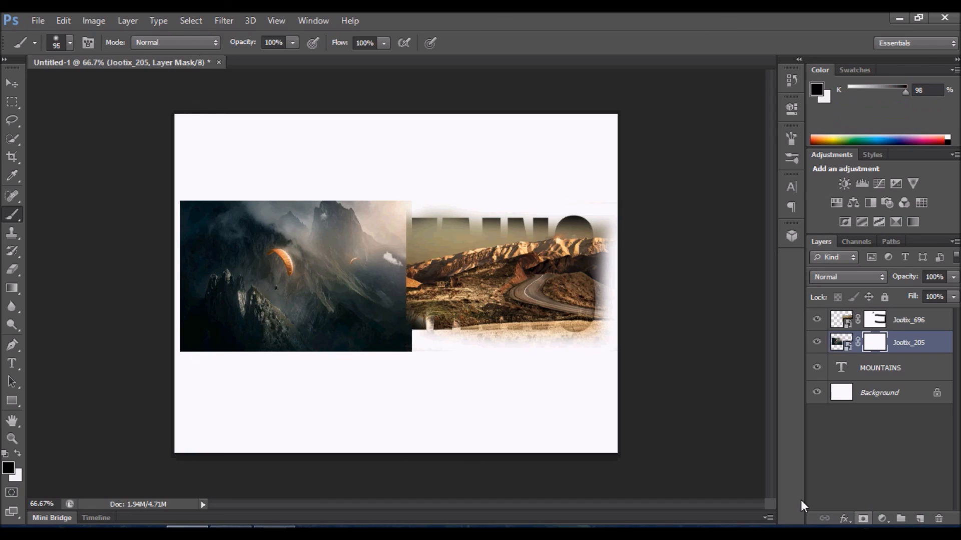
pyautogui.moveTo(177, 205)
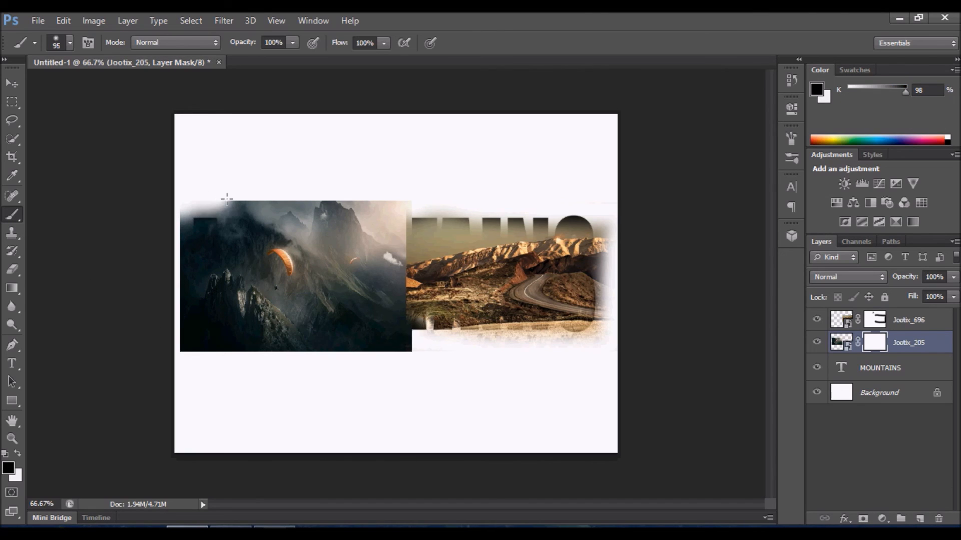
pyautogui.moveTo(227, 198); pyautogui.dragTo(367, 205)
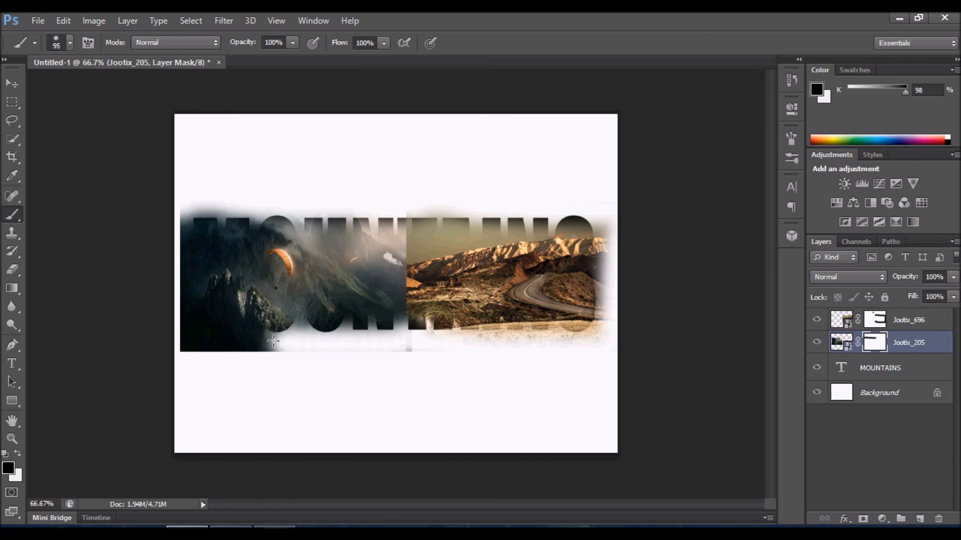
pyautogui.moveTo(272, 340); pyautogui.dragTo(185, 332)
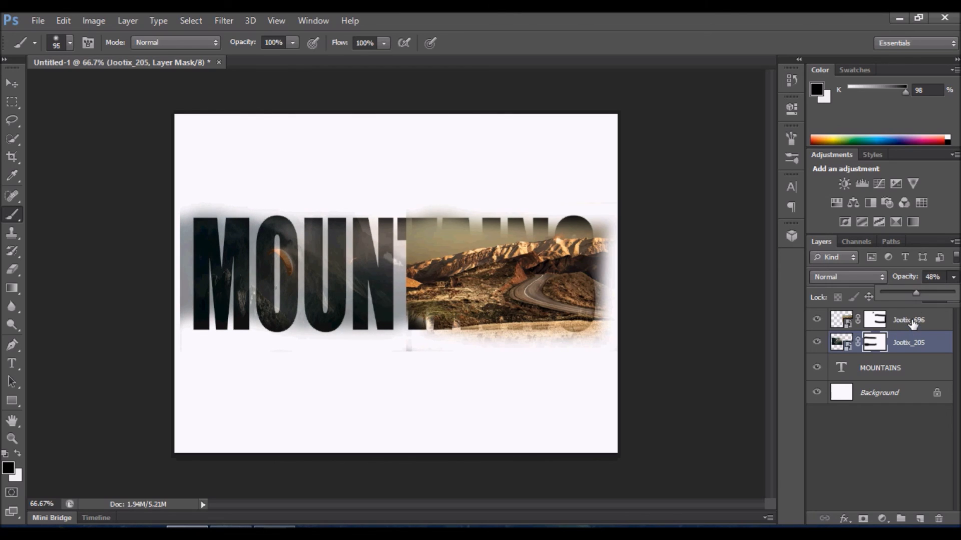
# Step: Lower the road photo layer's opacity to about half, then select both photo layers
pyautogui.click(908, 319)
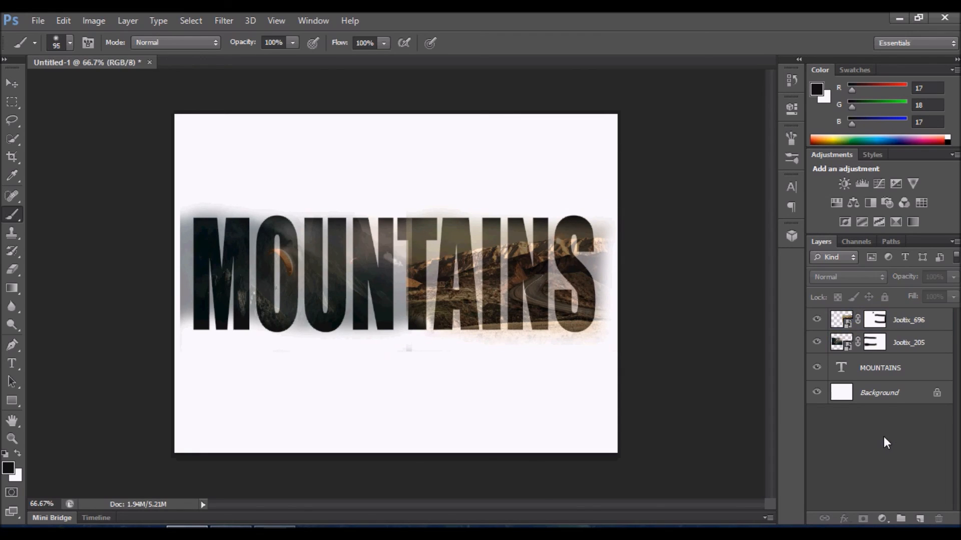
pyautogui.moveTo(231, 66)
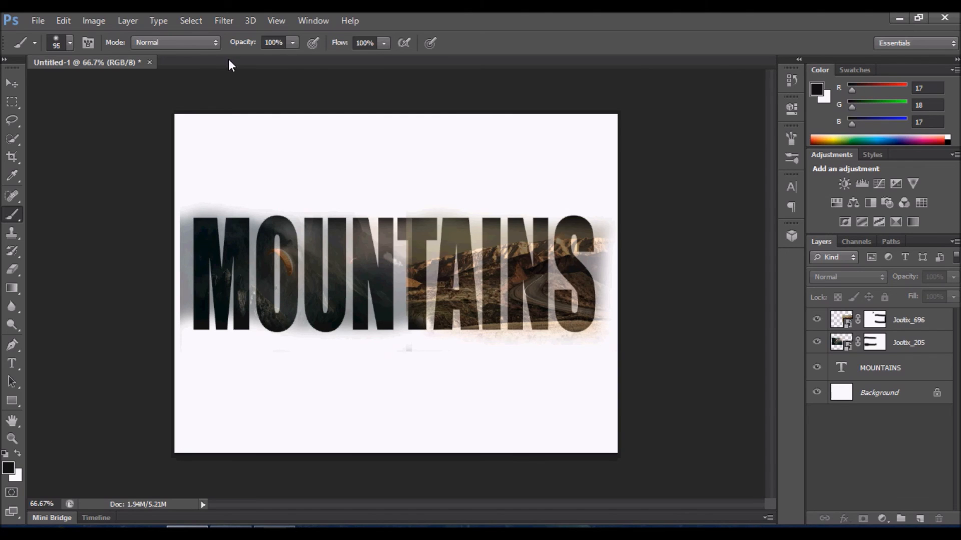
pyautogui.click(127, 20)
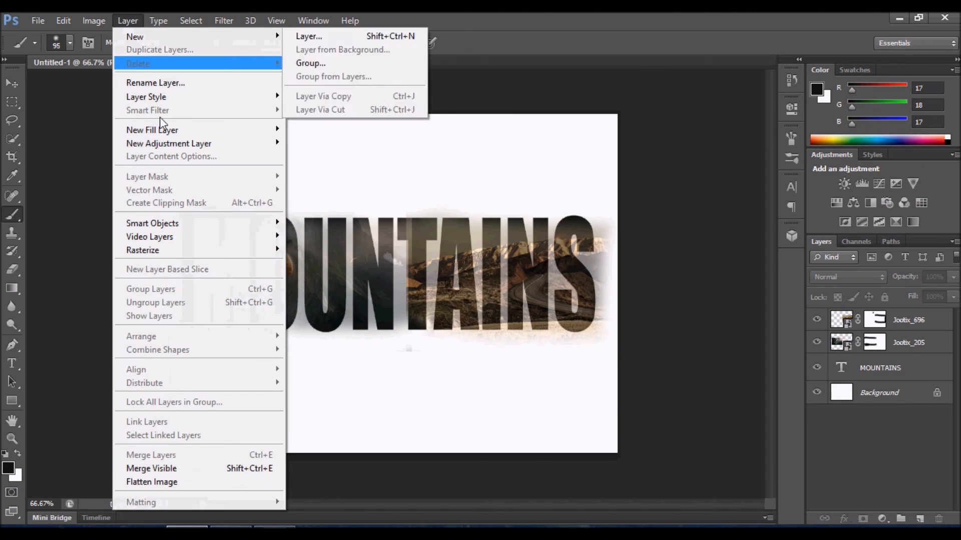
pyautogui.moveTo(187, 173)
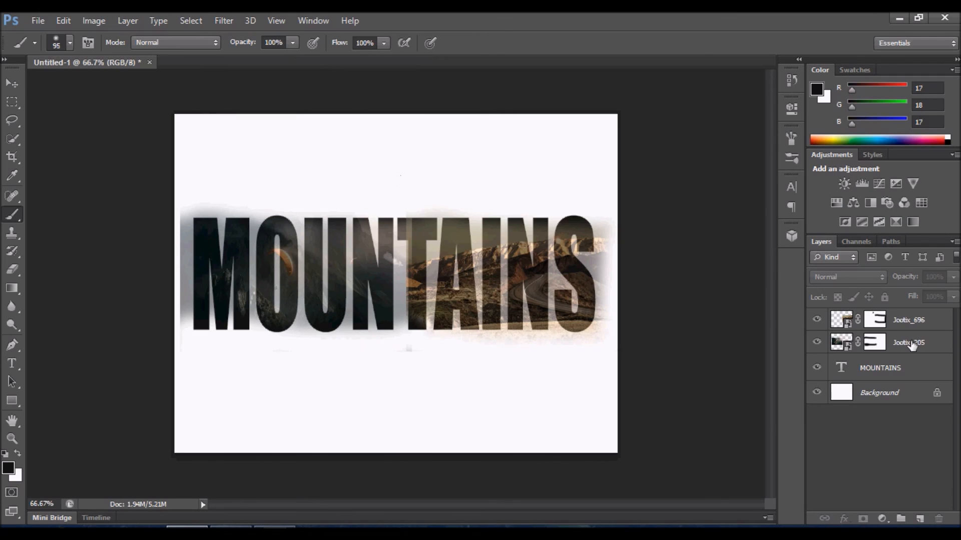
pyautogui.moveTo(909, 343)
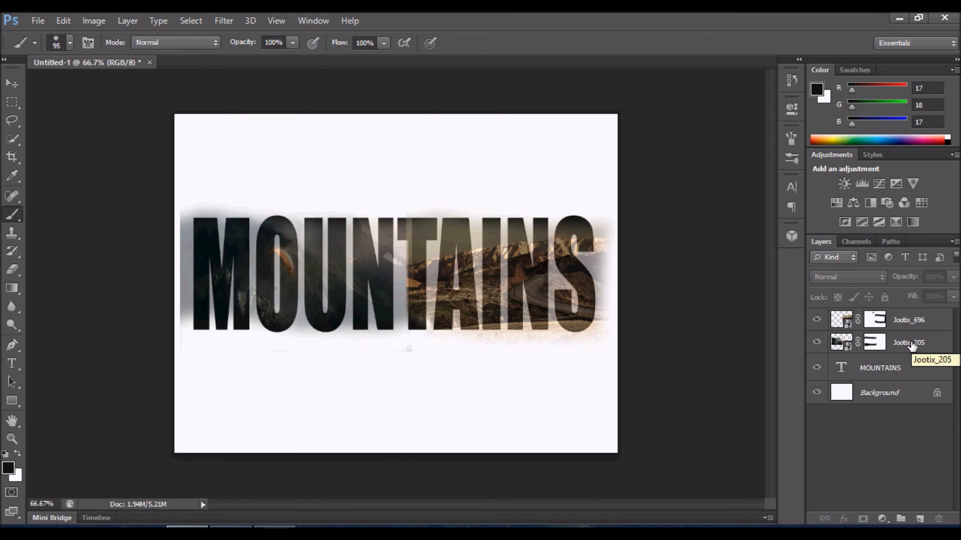
pyautogui.click(908, 343)
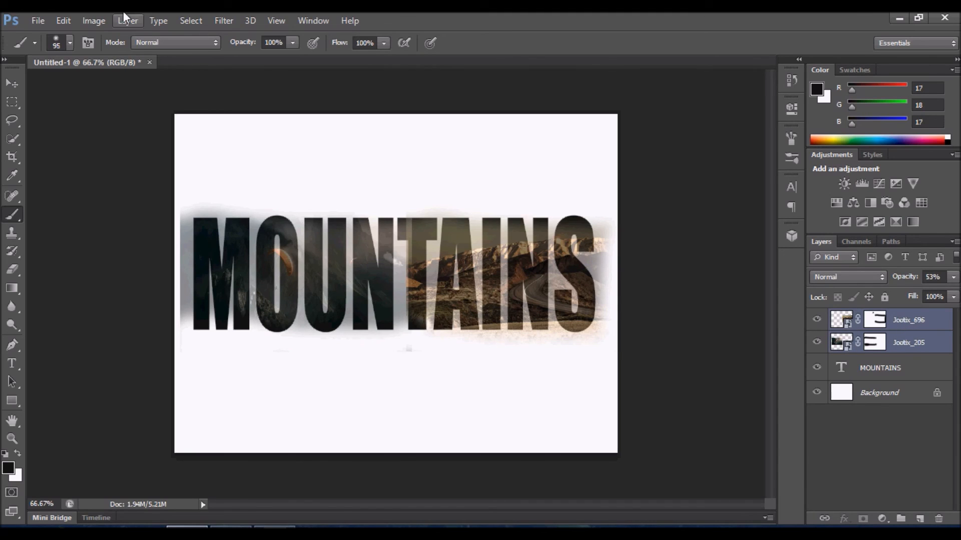
# Step: Apply Layer > Create Clipping Mask so both photos fill only the MOUNTAINS letters
pyautogui.click(127, 20)
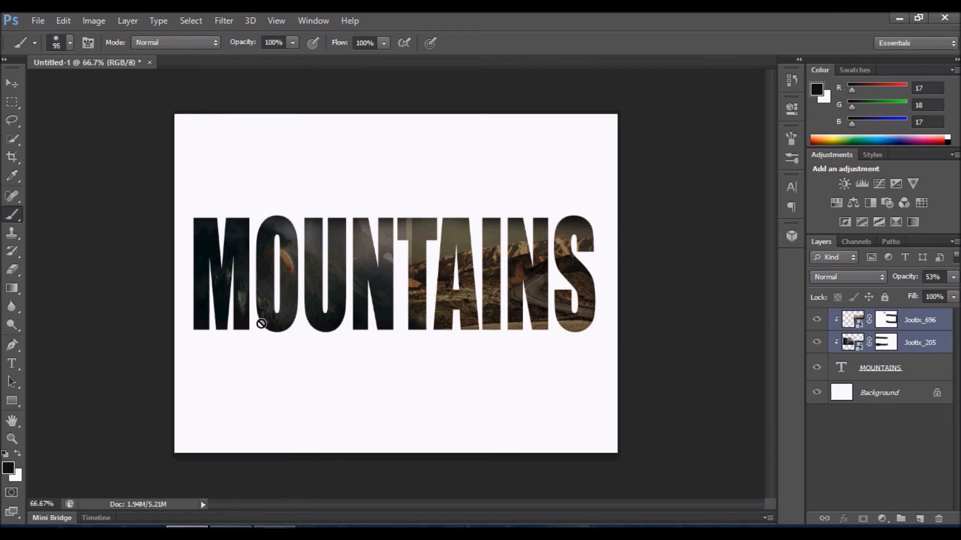
pyautogui.moveTo(562, 296)
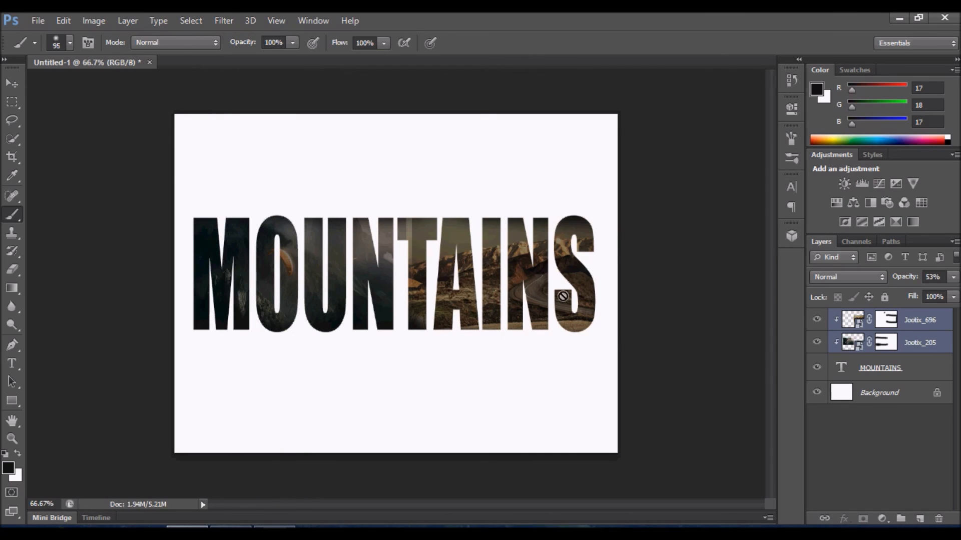
pyautogui.click(11, 84)
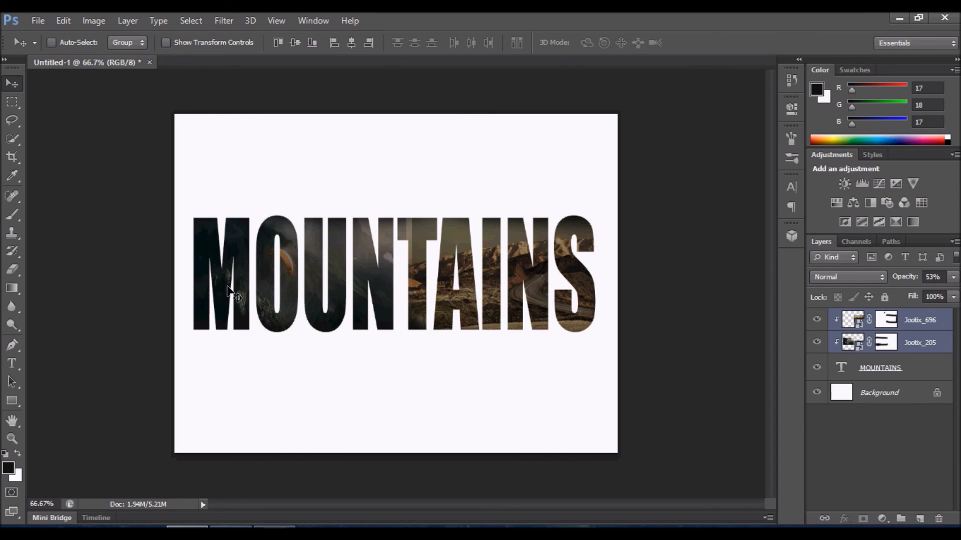
pyautogui.moveTo(223, 291)
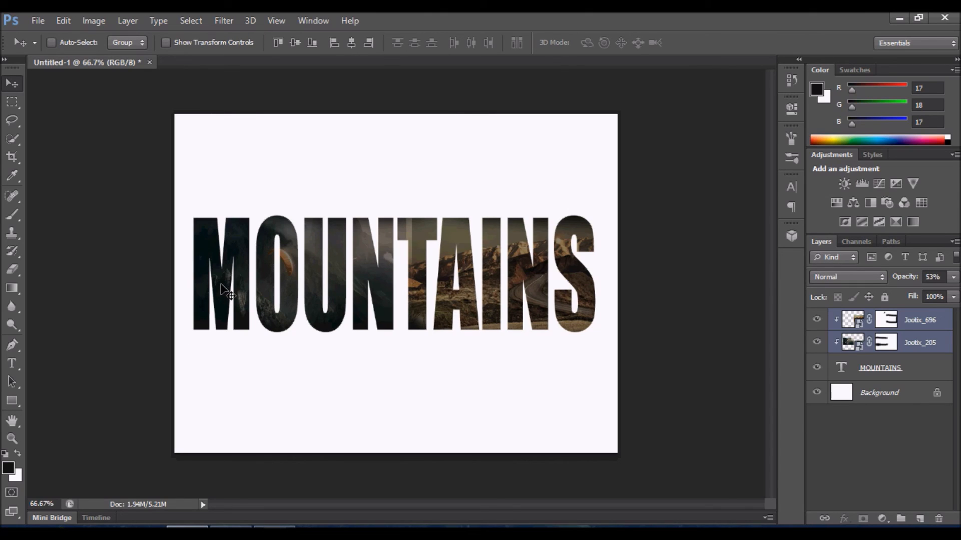